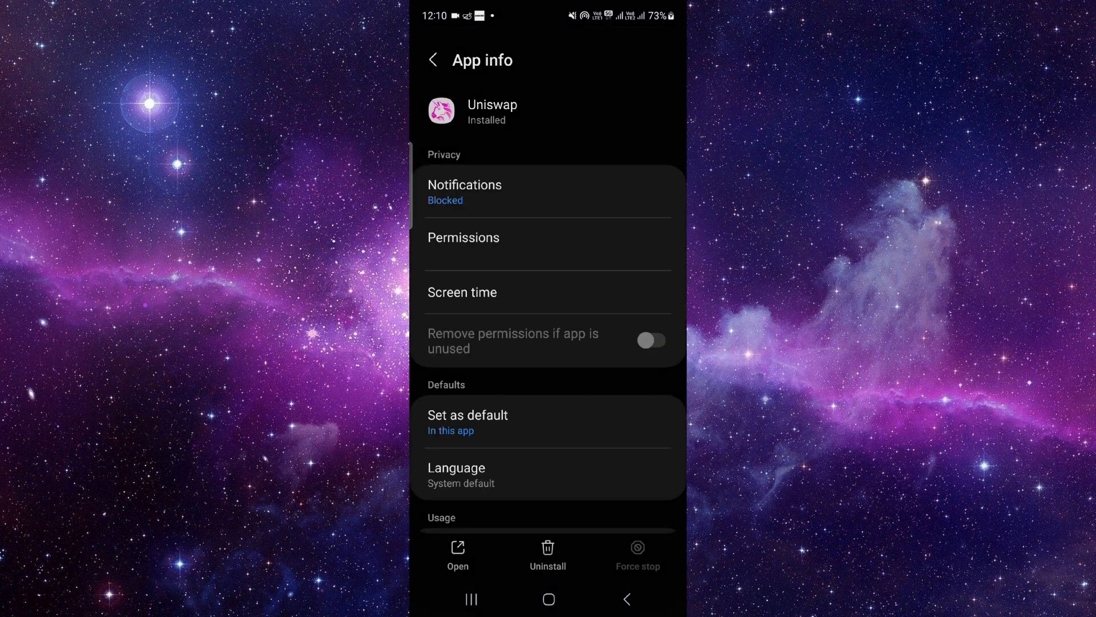
- Wipe Uniswap's saved data from its Storage screen in App info
{"action": "scroll", "scroll_direction": "down", "scroll_amount": 3}
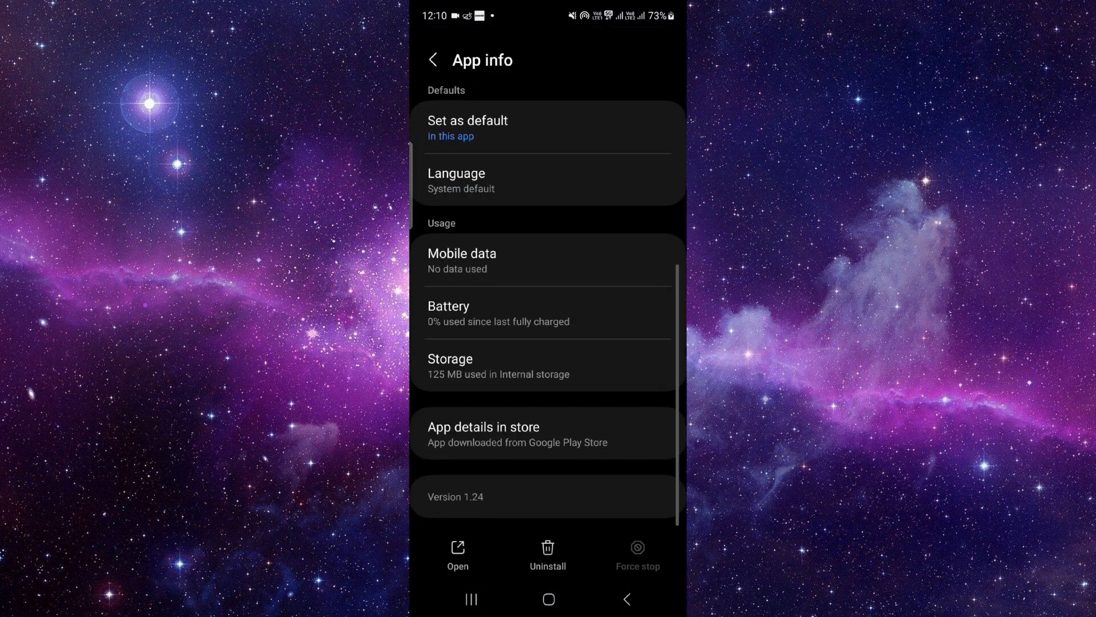
{"action": "left_click", "coordinate": [473, 366]}
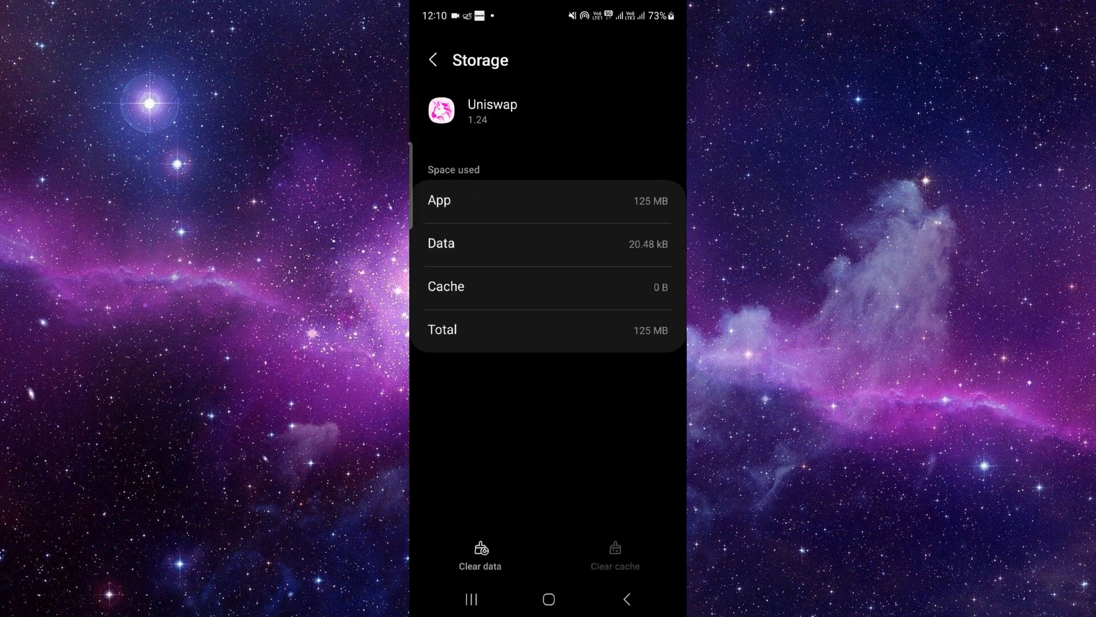
{"action": "left_click", "coordinate": [479, 554]}
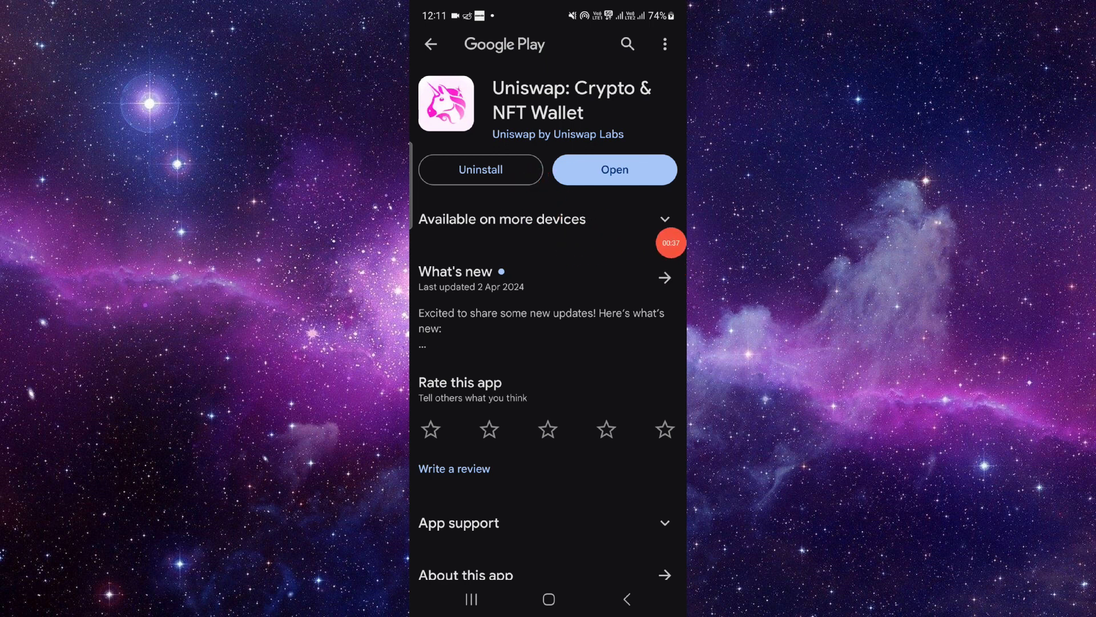
- Start uninstalling Uniswap: Crypto & NFT Wallet from its Google Play listing
{"action": "left_click", "coordinate": [479, 169]}
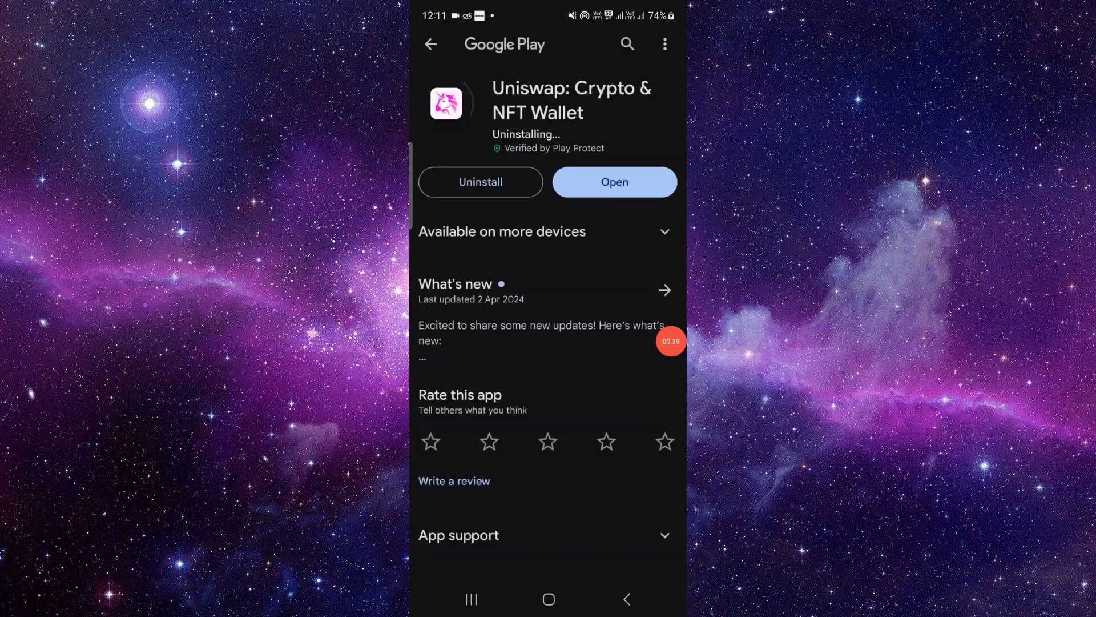